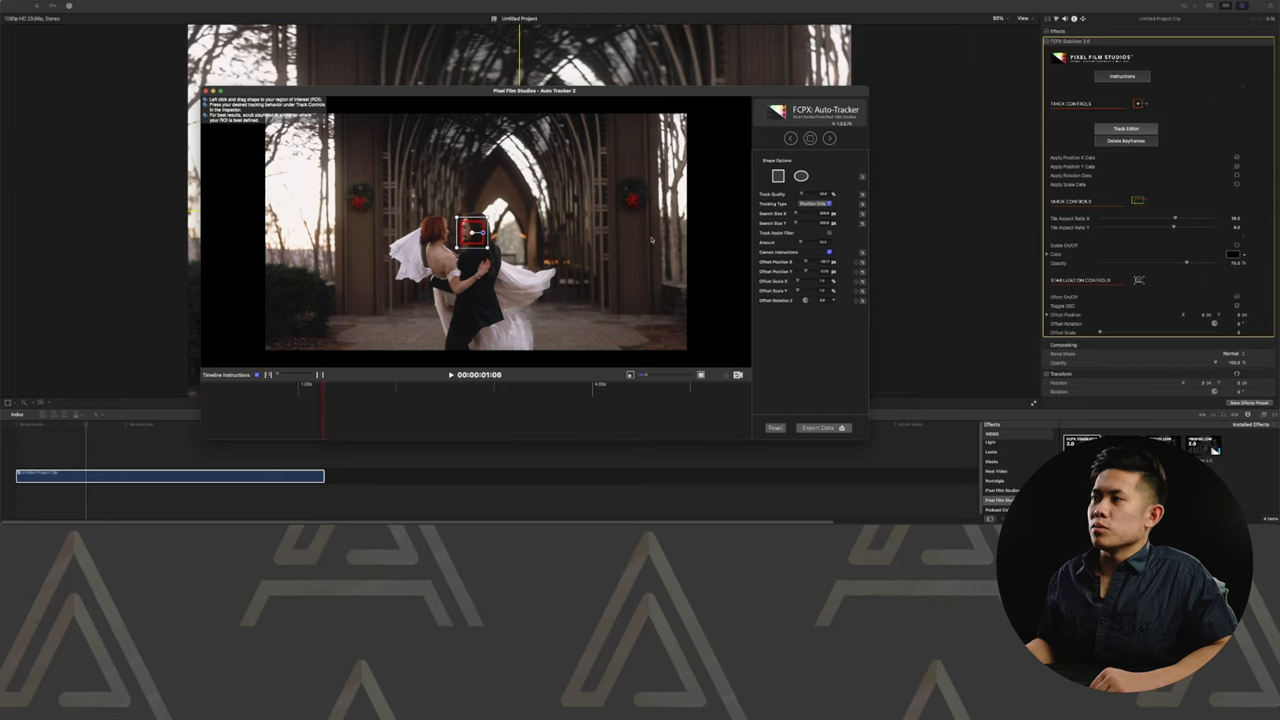
- Run Track Forward on the groom's face until the analysis fails partway
left_click(823, 204)
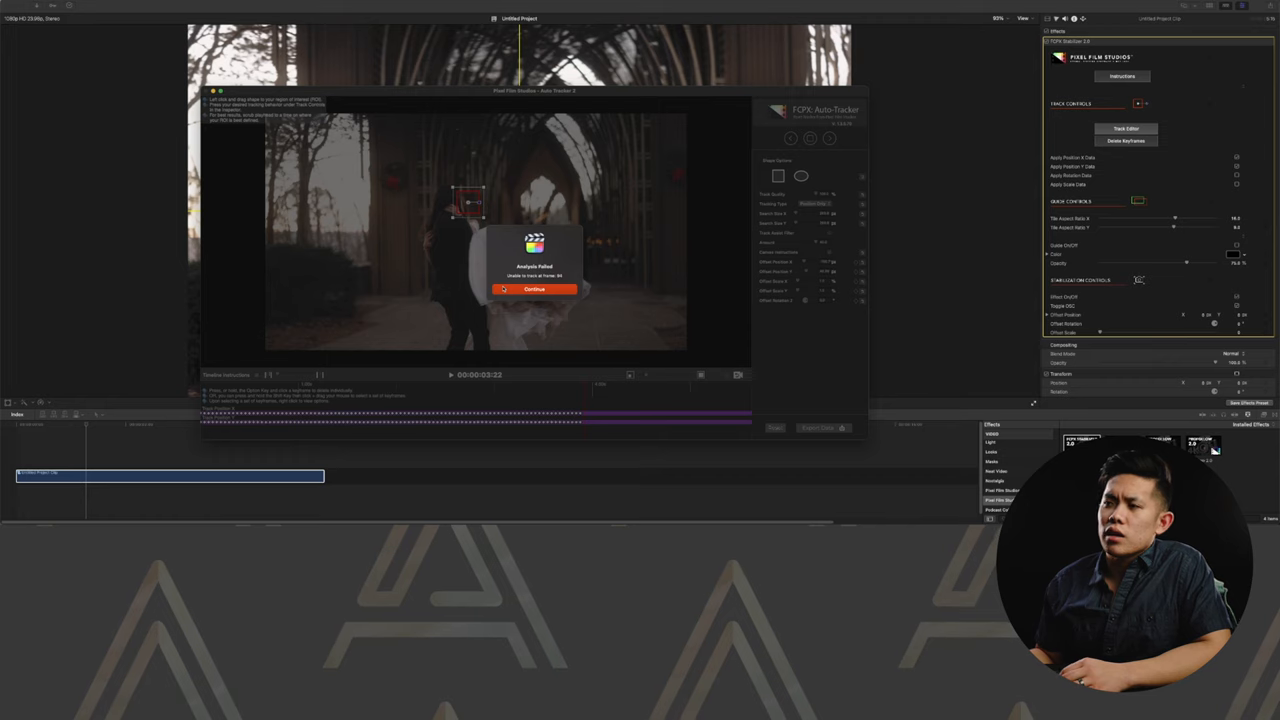
- Continue past the Analysis Failed alert and export the partial tracking data to the stabilizer
left_click(534, 289)
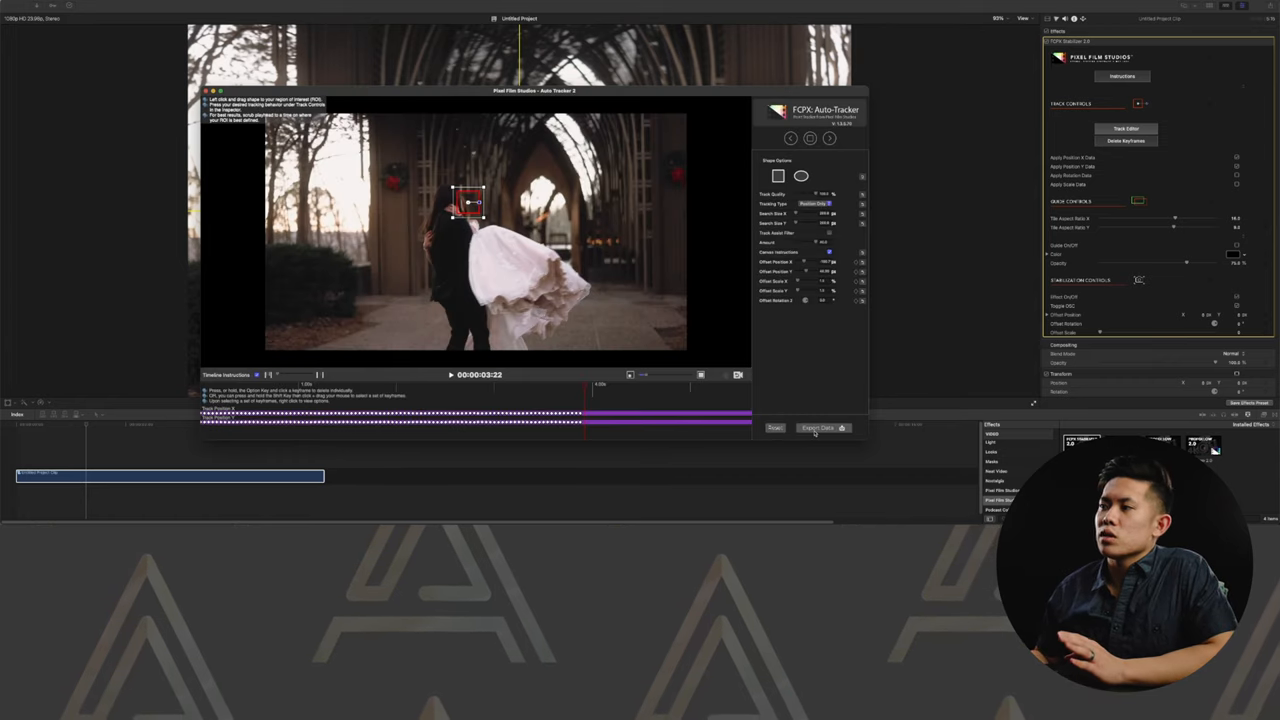
left_click(818, 428)
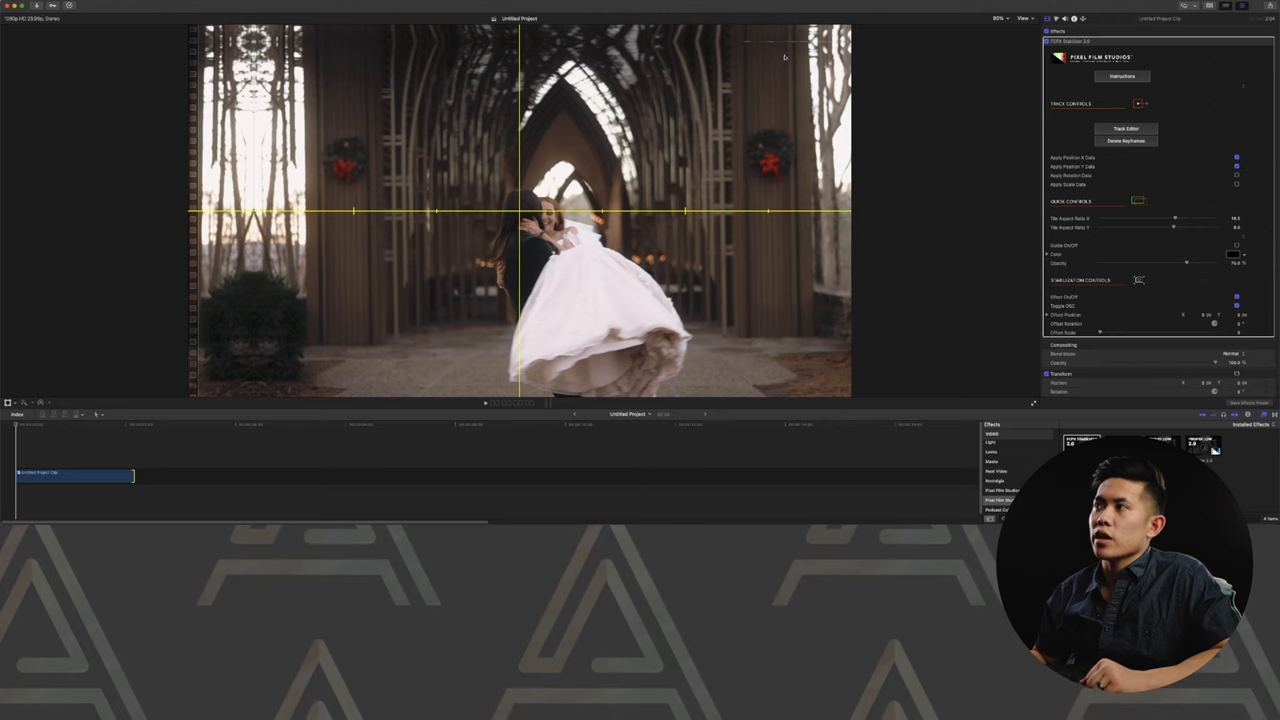
mouse_move(528, 40)
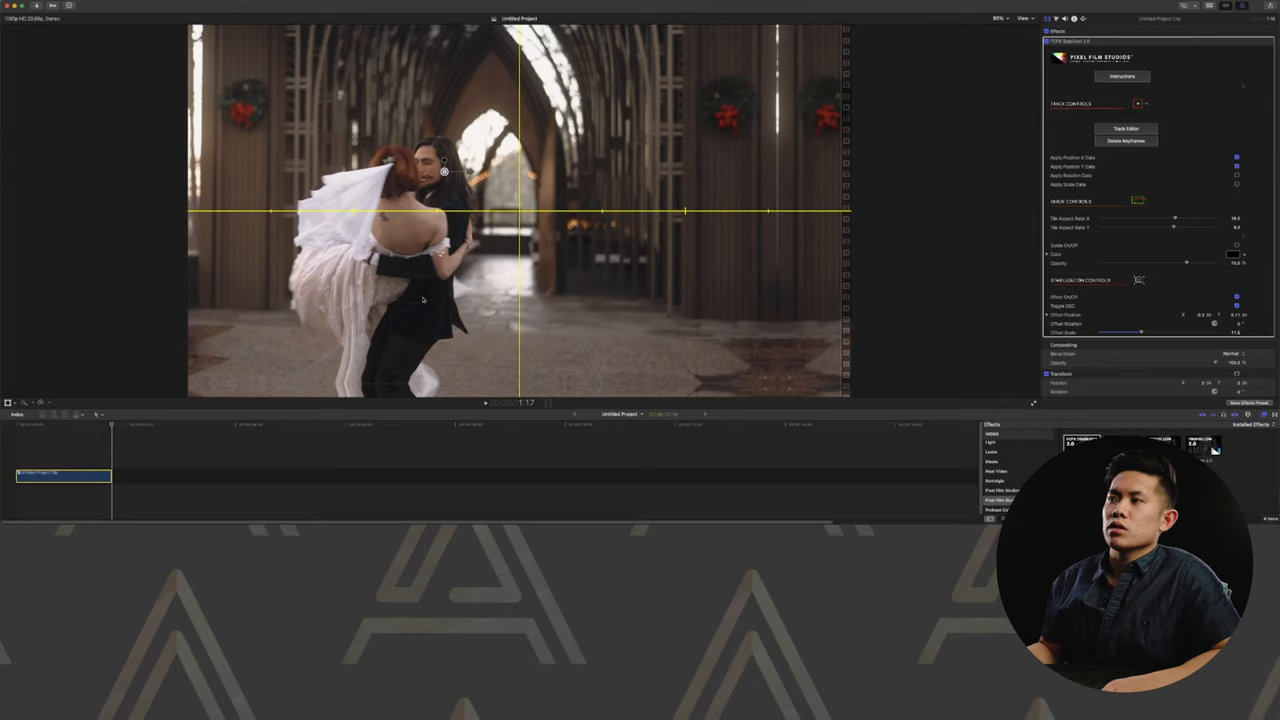
mouse_move(307, 361)
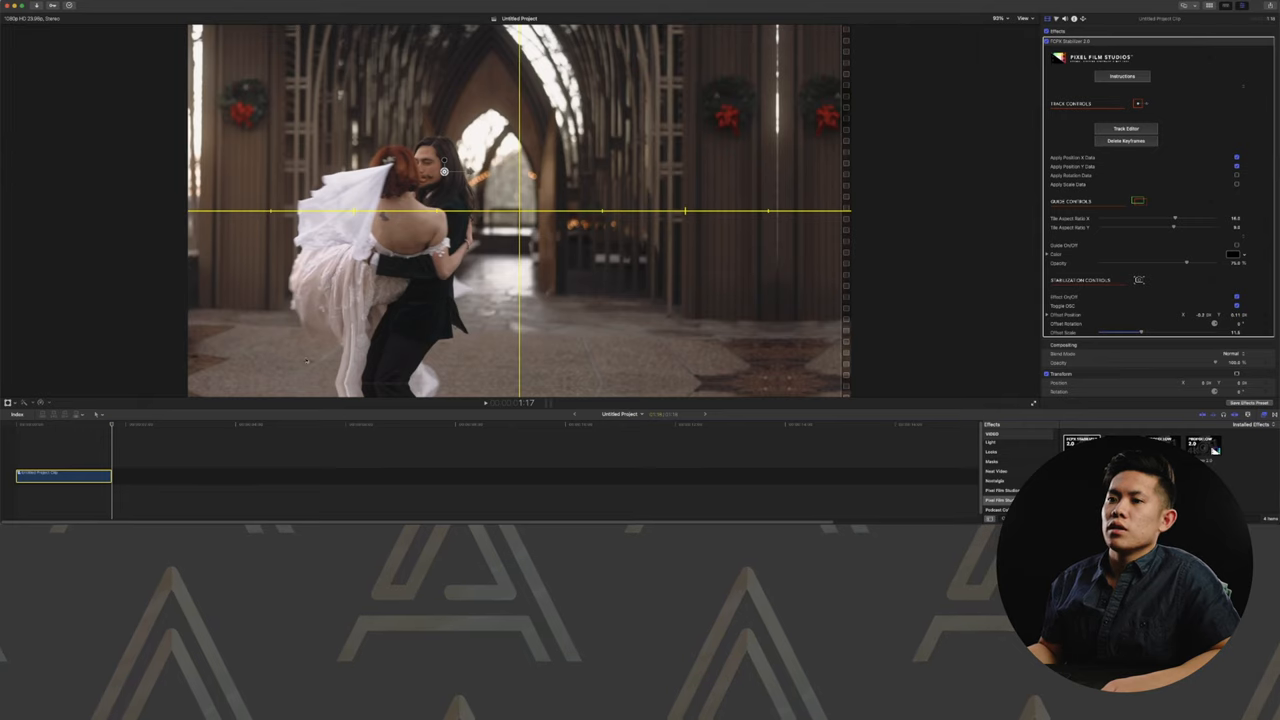